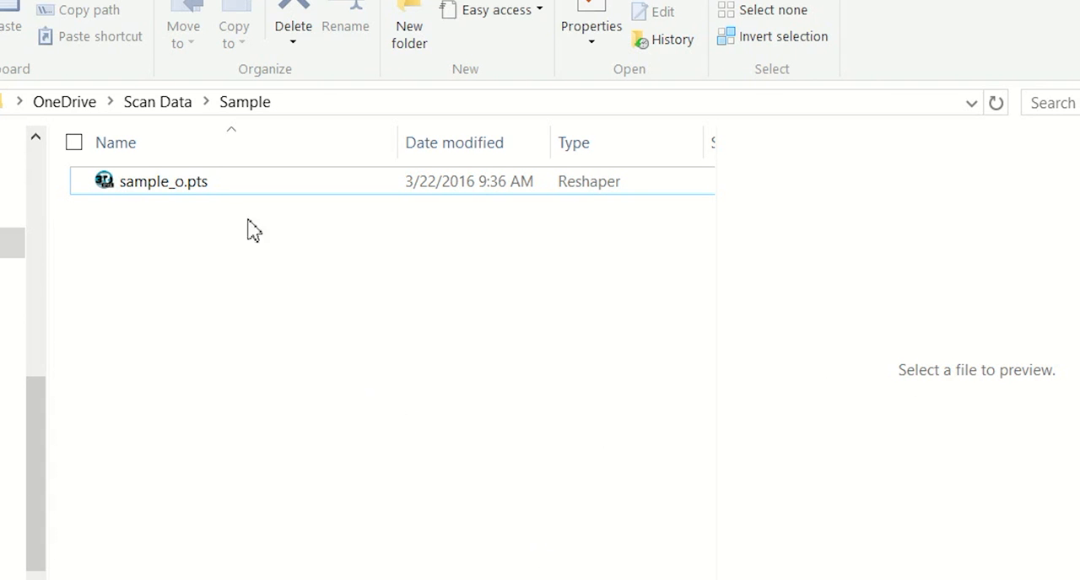
mouse_move(184, 313)
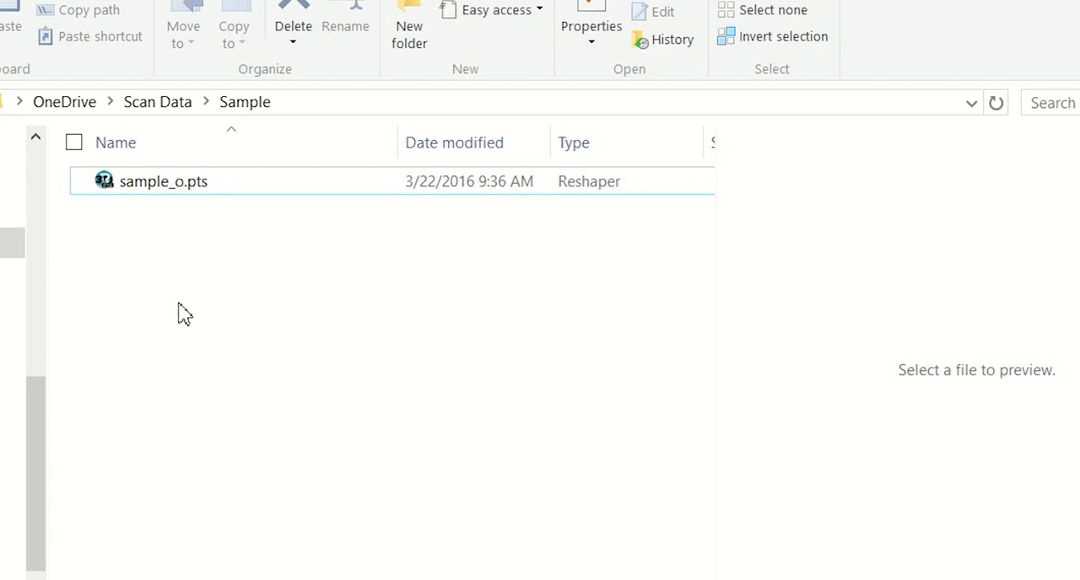
mouse_move(144, 345)
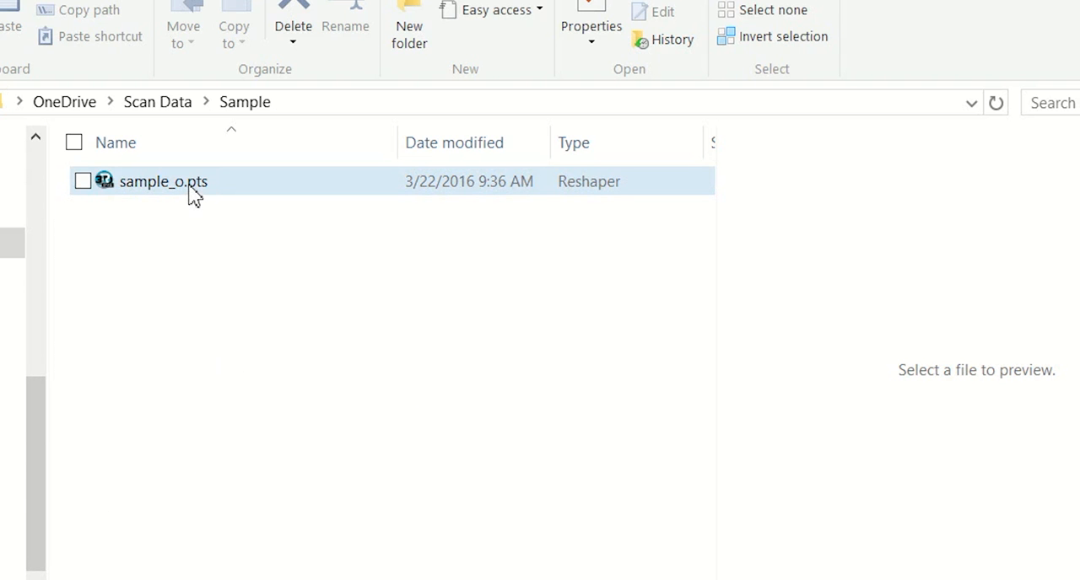
Rename sample_o.pts to sample_o.xyz and accept the extension-change warning
right_click(192, 182)
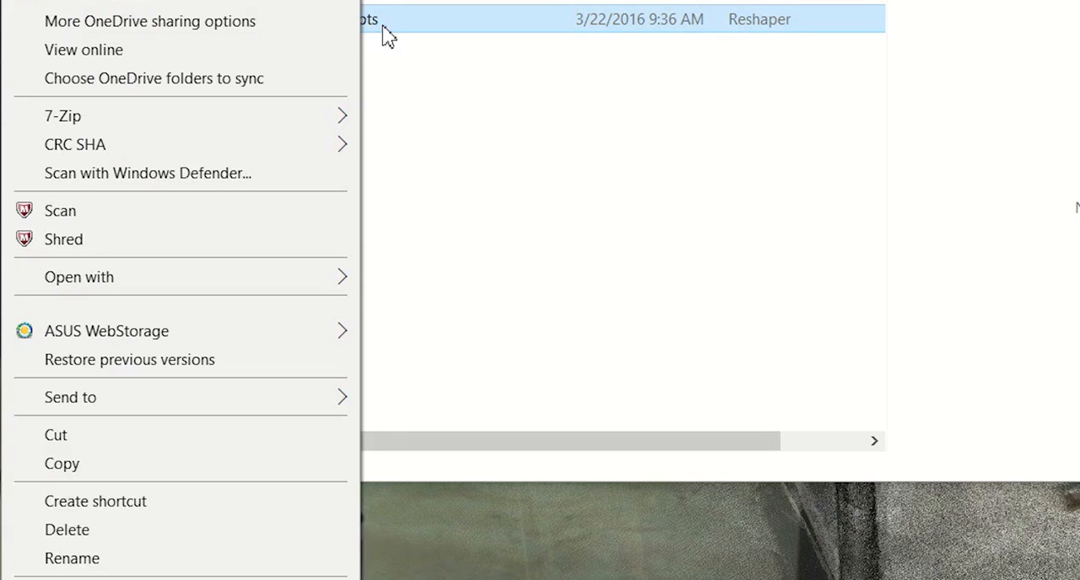
mouse_move(347, 27)
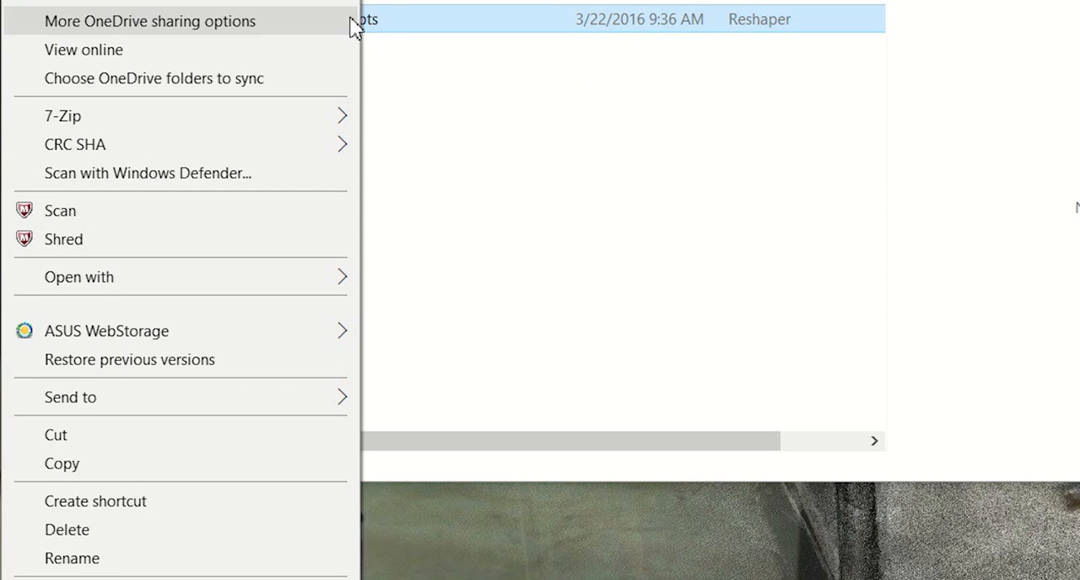
mouse_move(311, 57)
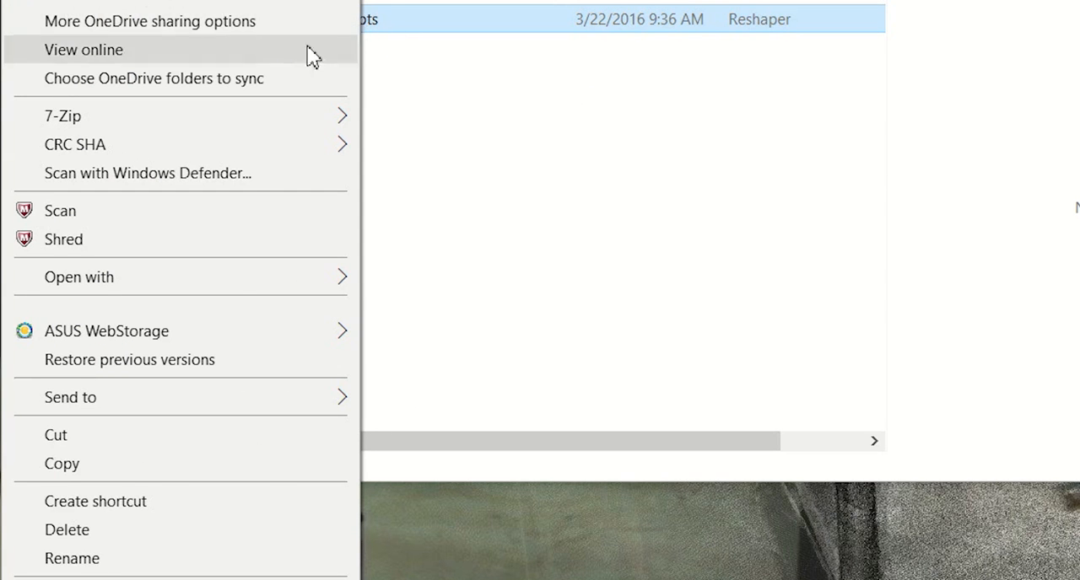
click(71, 559)
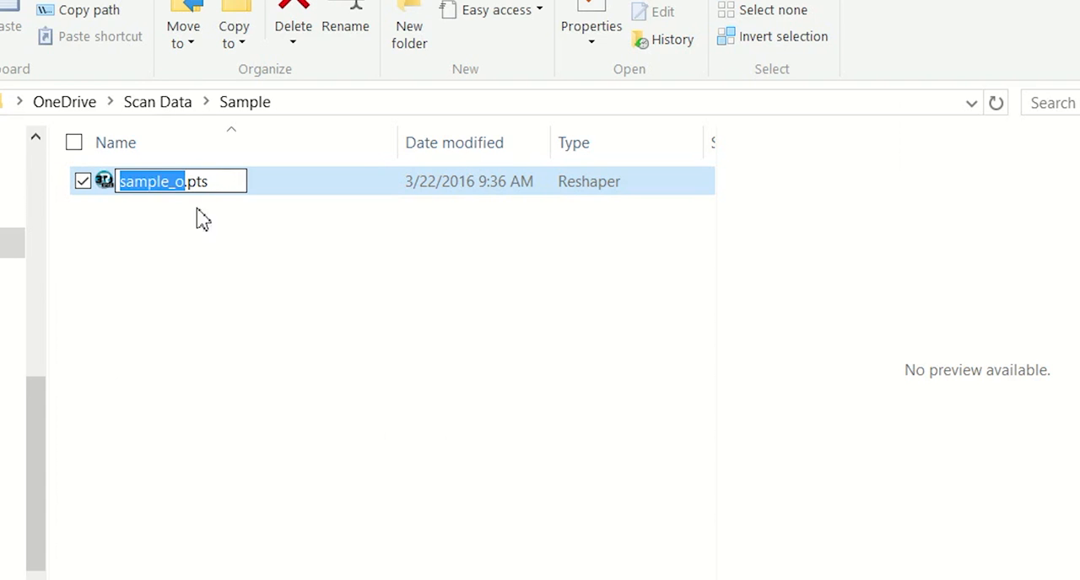
click(222, 180)
text(x)
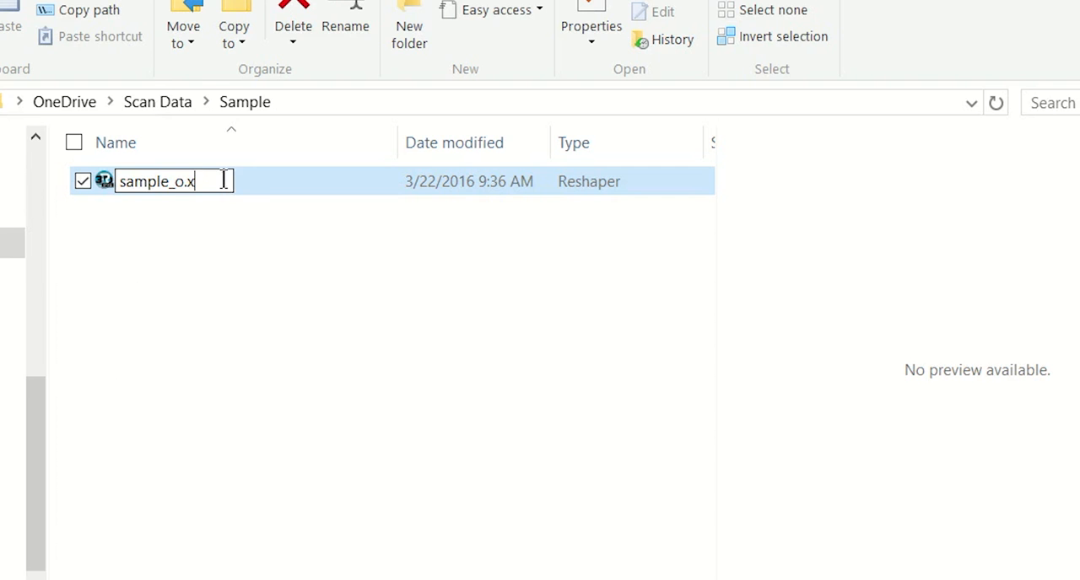
text(yz)
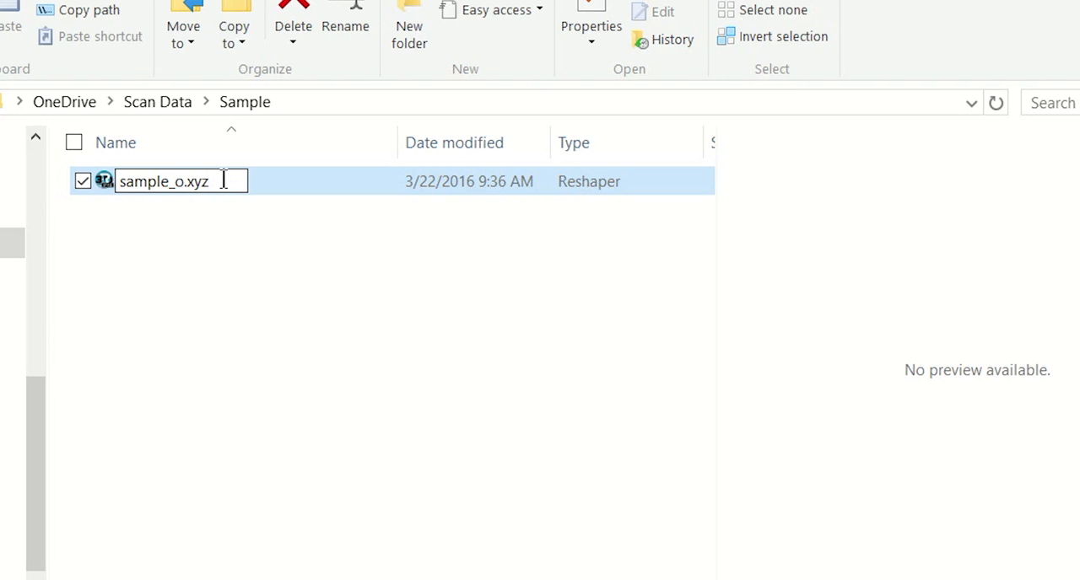
key(Enter)
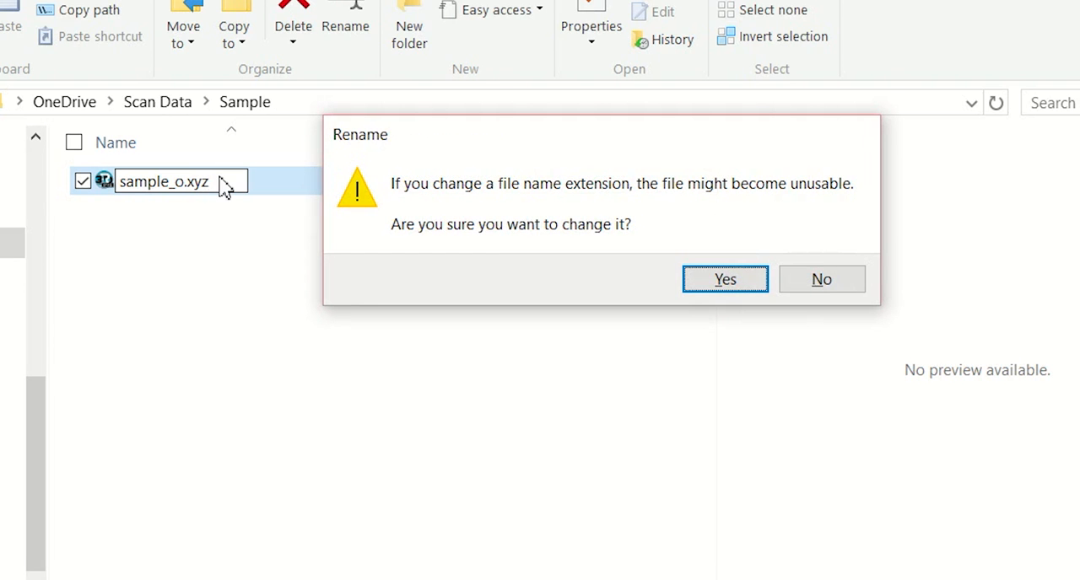
mouse_move(511, 228)
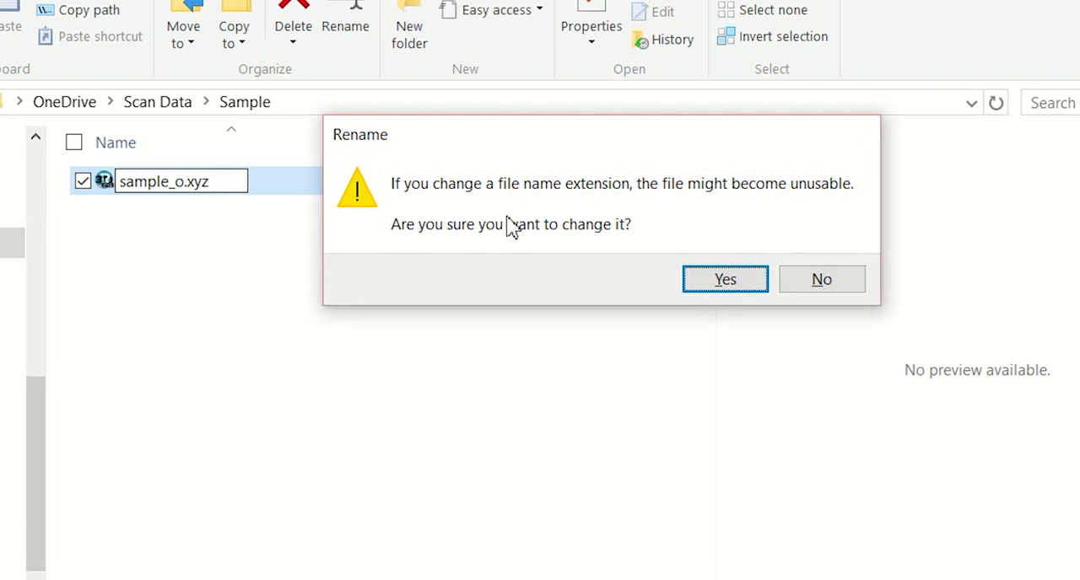
click(724, 278)
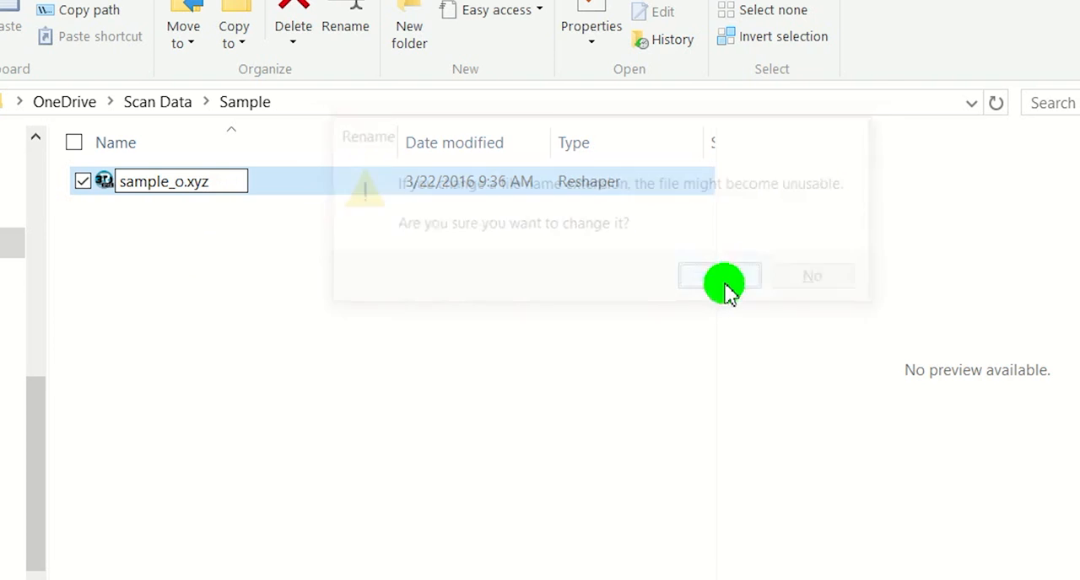
click(719, 276)
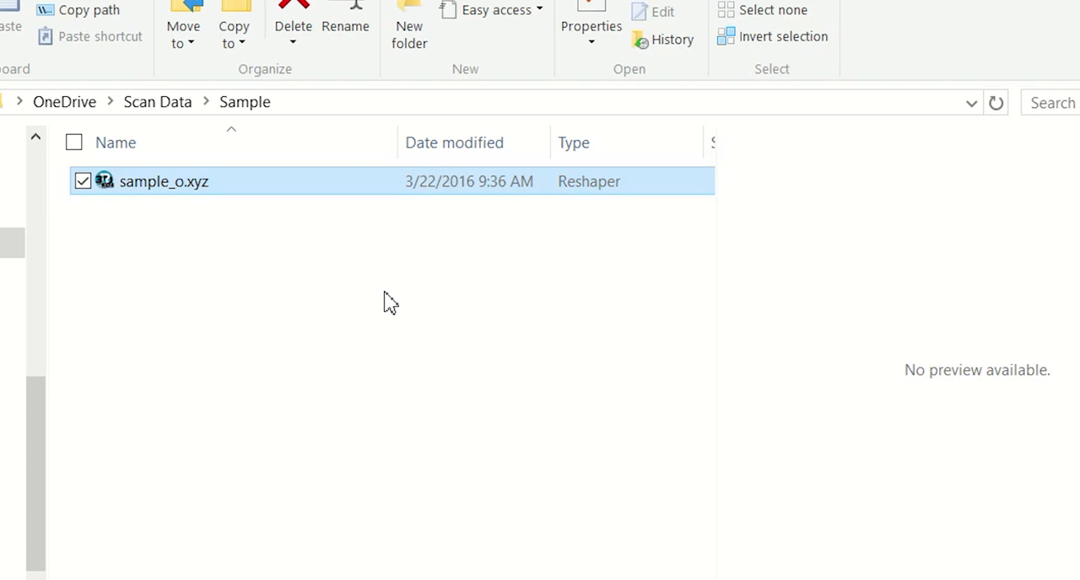
mouse_move(282, 276)
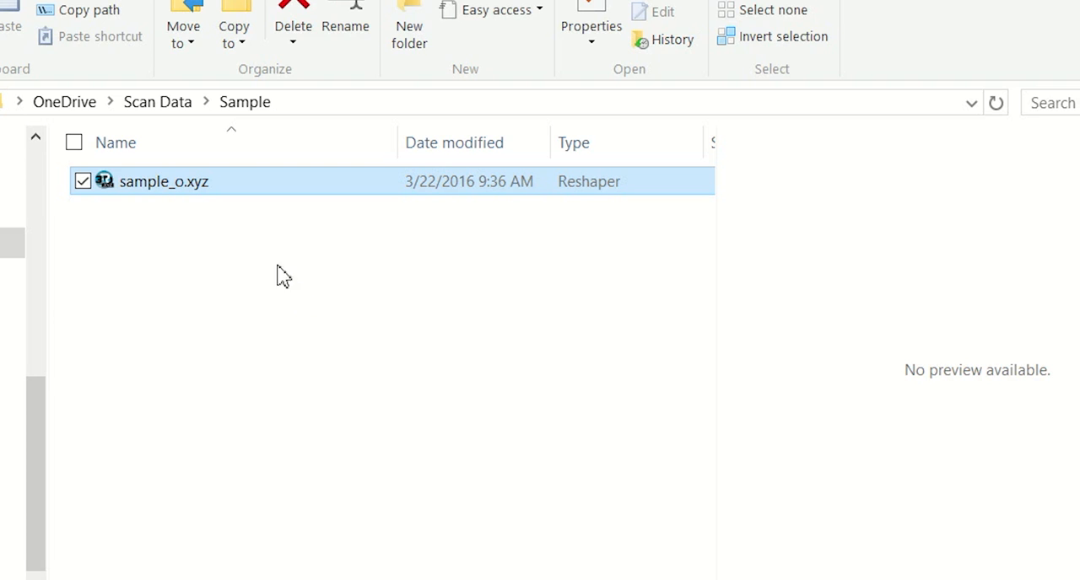
Launch Graphisoft ArchiCAD 19 so the Start ArchiCAD 19 dialog appears
click(105, 148)
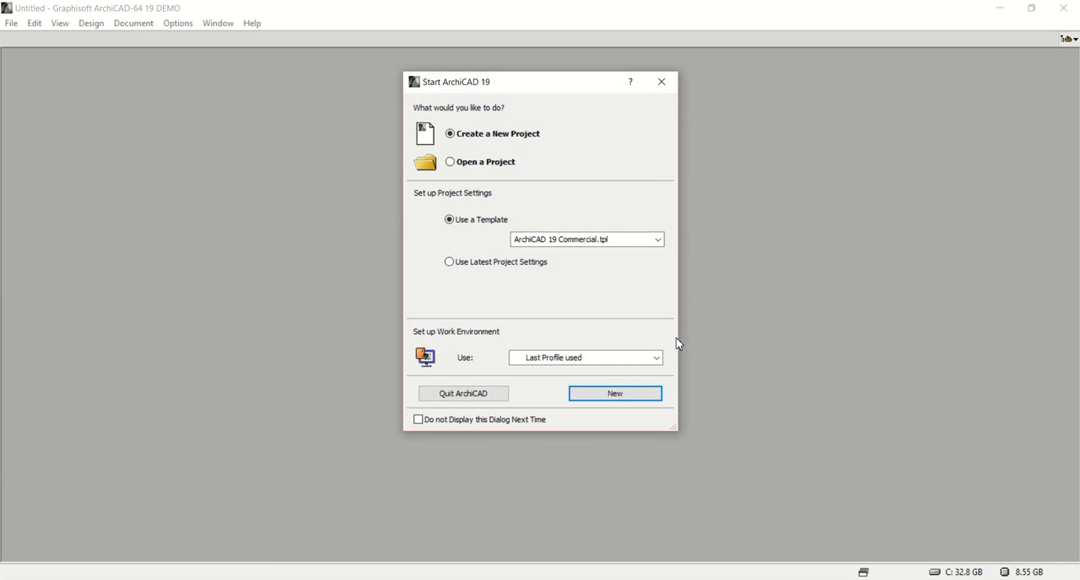
Create a new project from the ArchiCAD 19 Commercial template
click(613, 393)
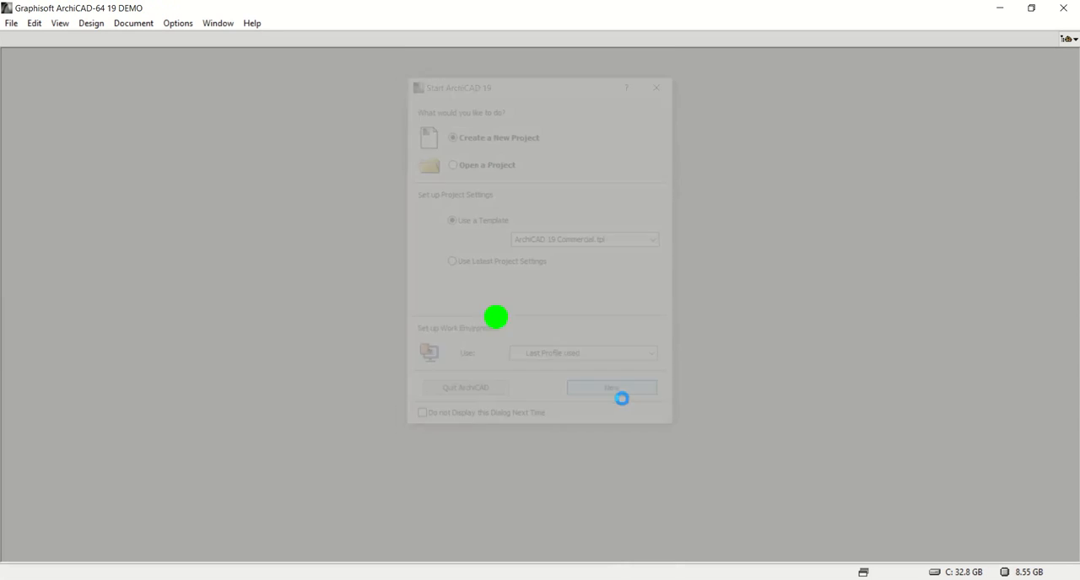
click(611, 387)
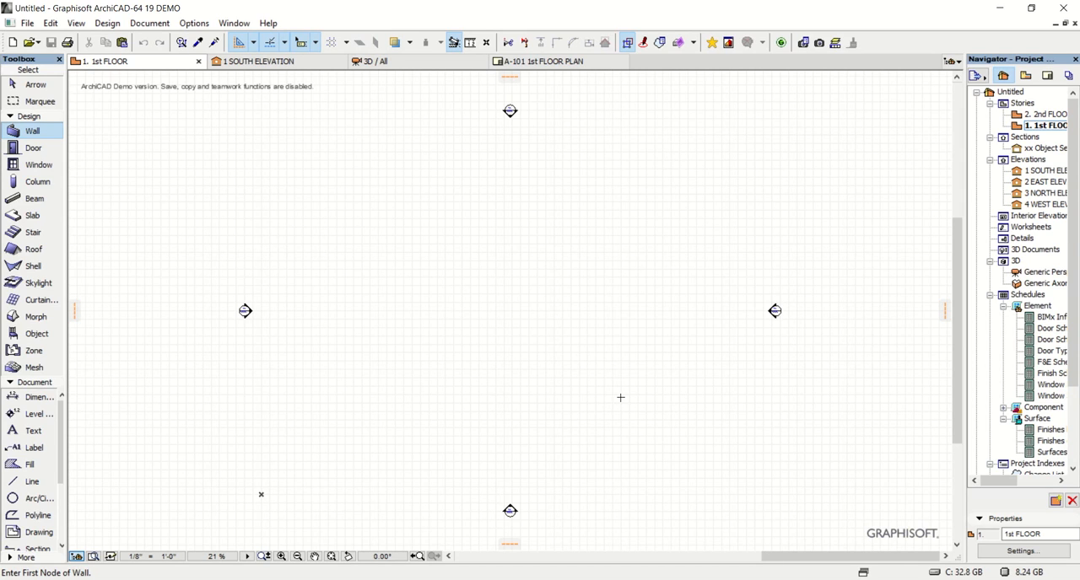
mouse_move(223, 234)
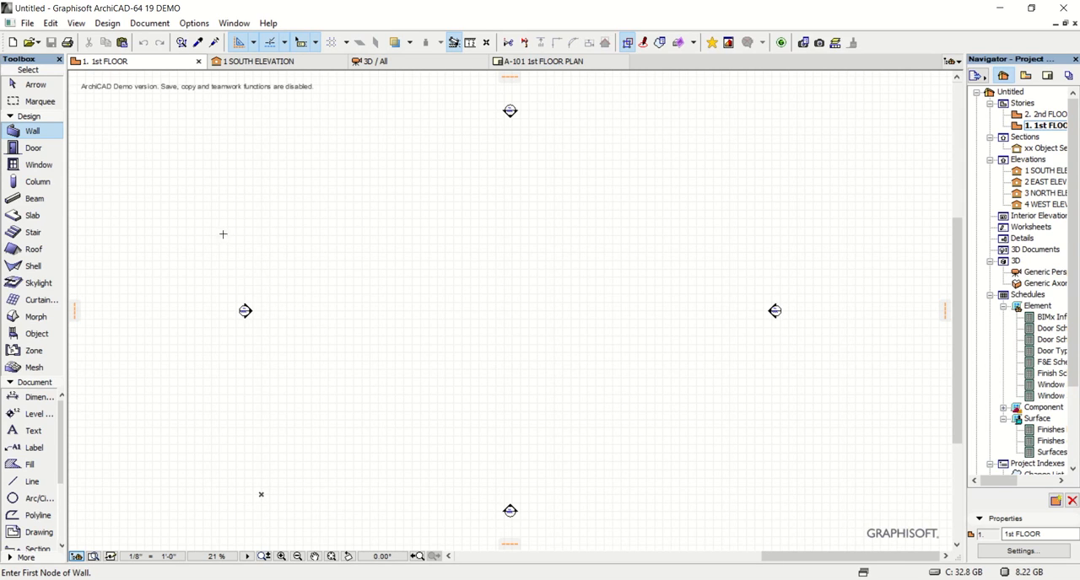
Open File > File Special > Import Point Clouds to reach the Sample folder
click(23, 23)
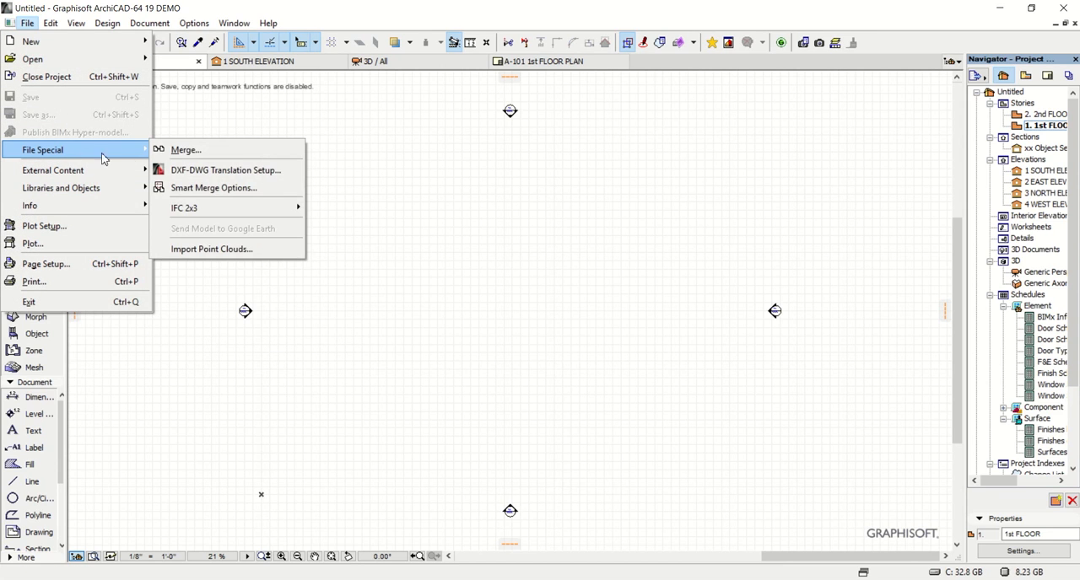
mouse_move(212, 249)
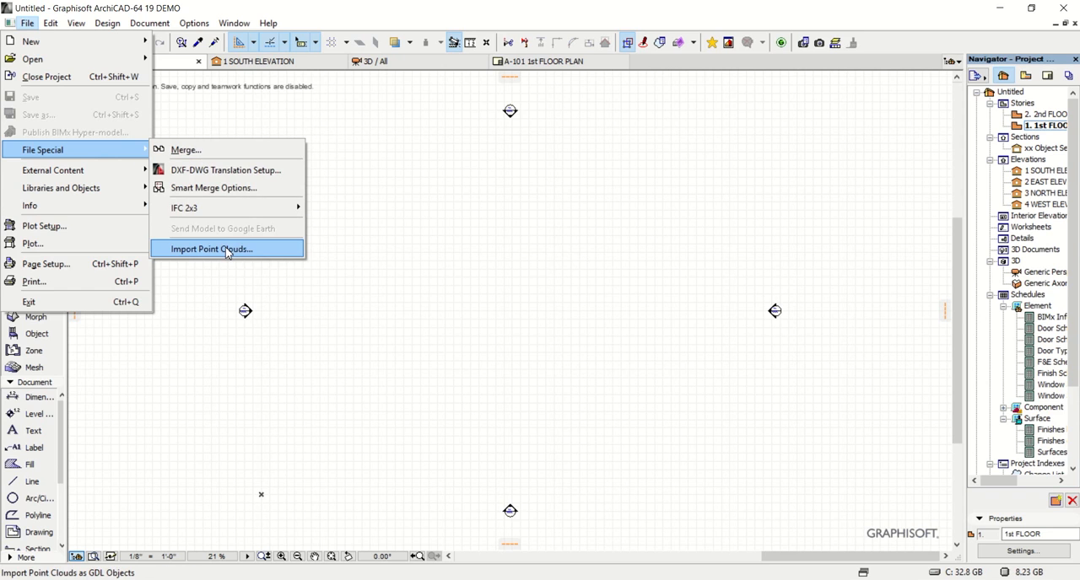
click(212, 249)
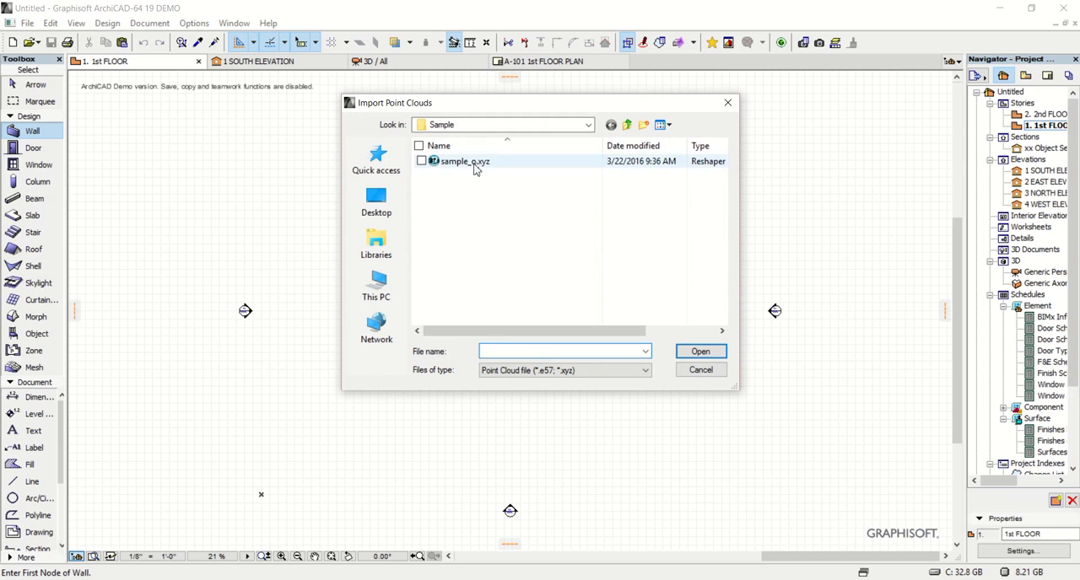
Import sample_o.xyz with red, green and blue mapped to columns 5, 6 and 7
click(700, 369)
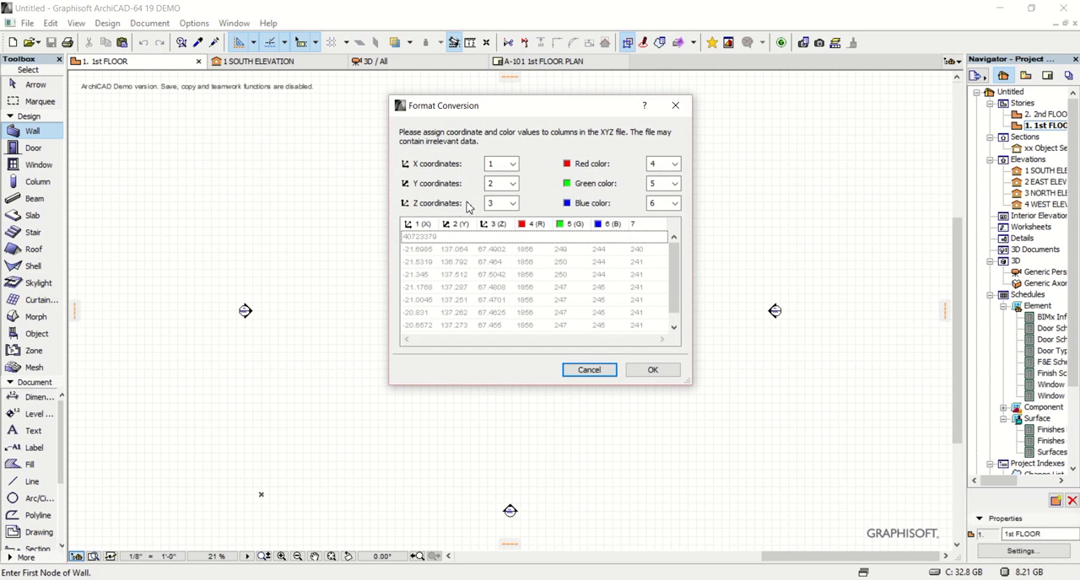
mouse_move(462, 244)
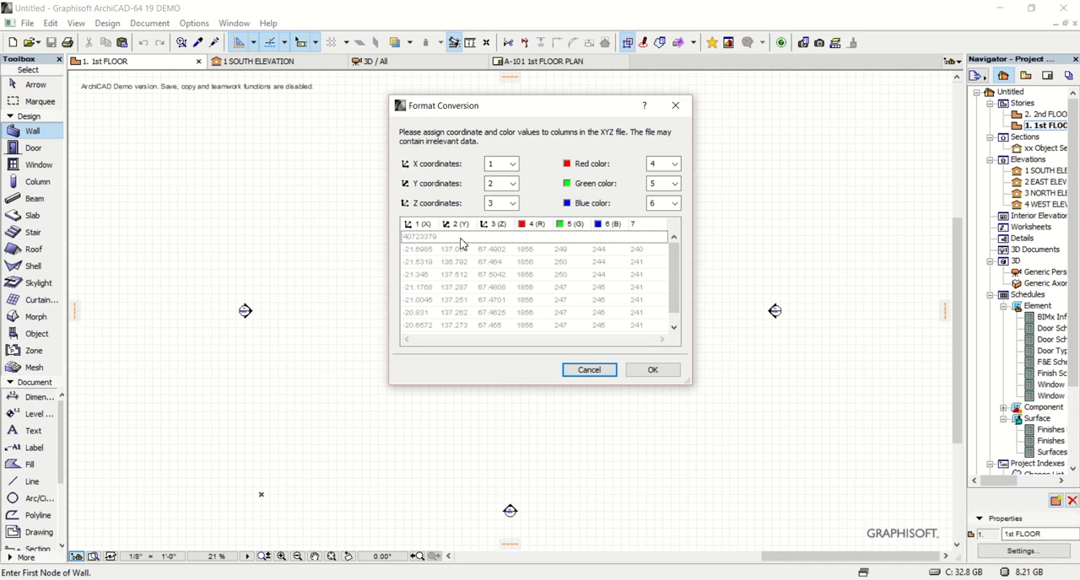
mouse_move(588, 179)
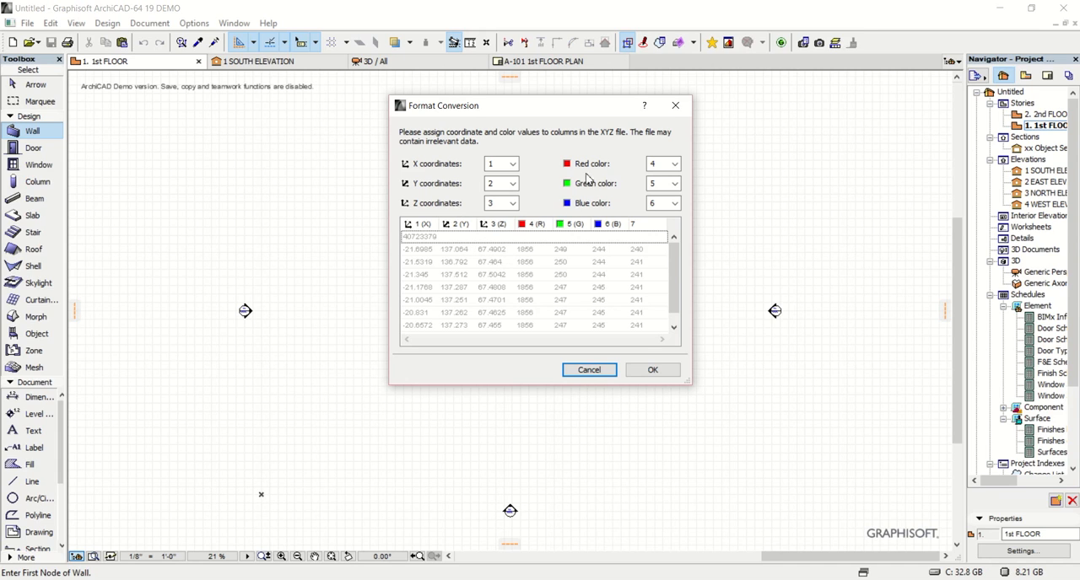
mouse_move(617, 260)
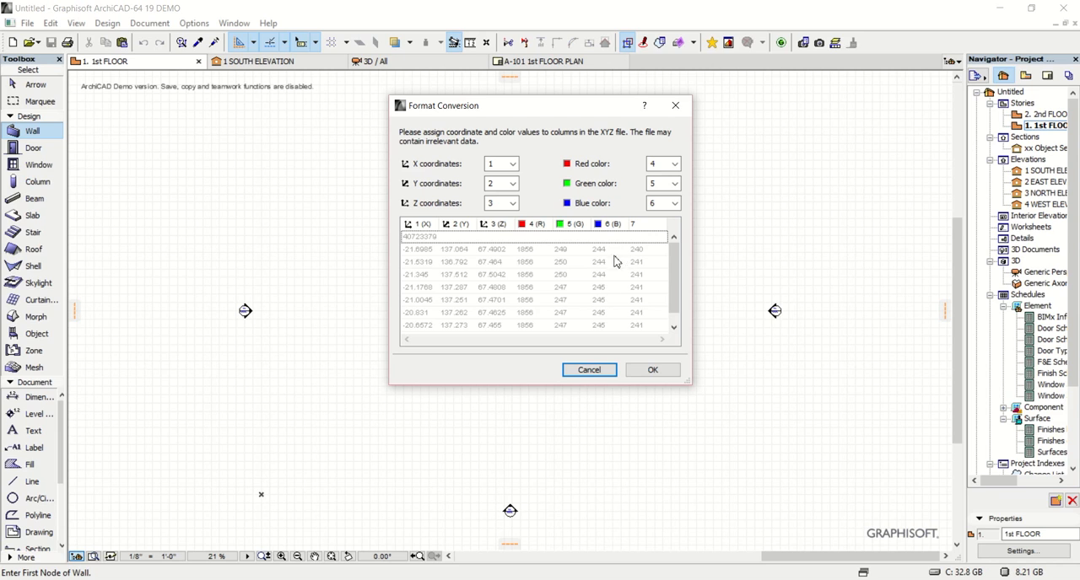
mouse_move(470, 280)
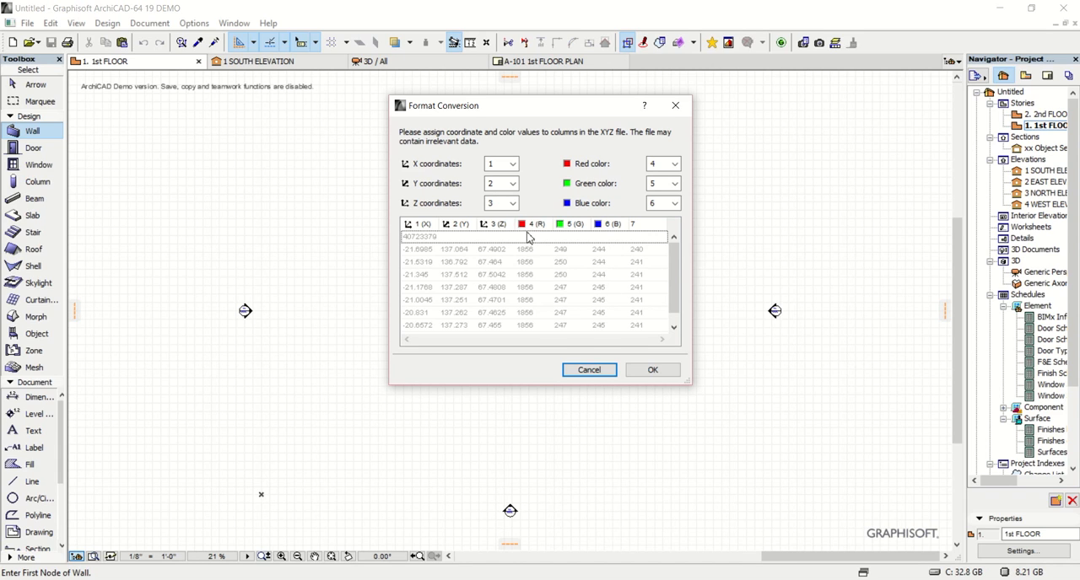
mouse_move(590, 265)
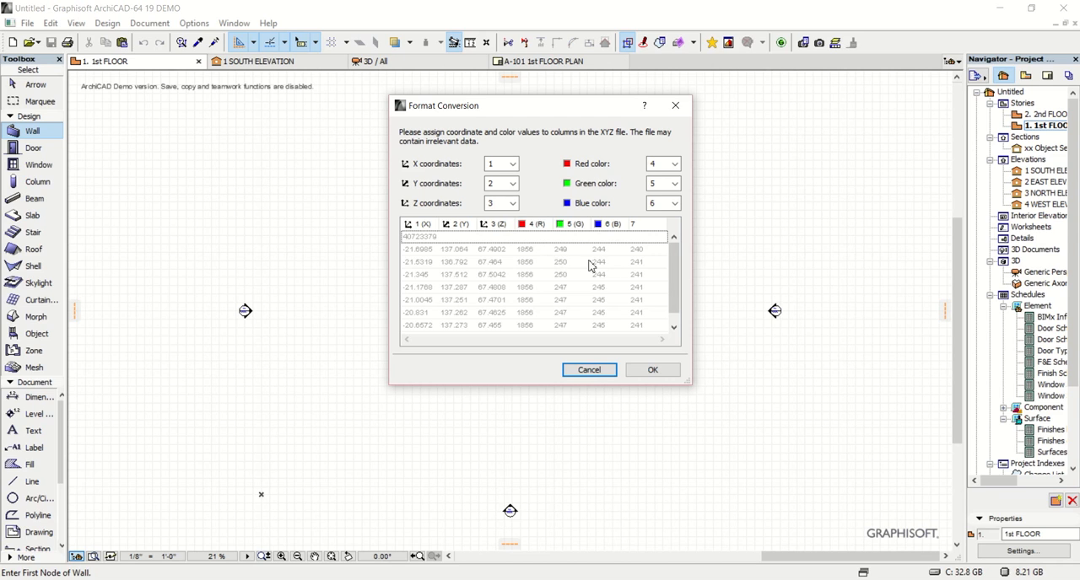
mouse_move(611, 265)
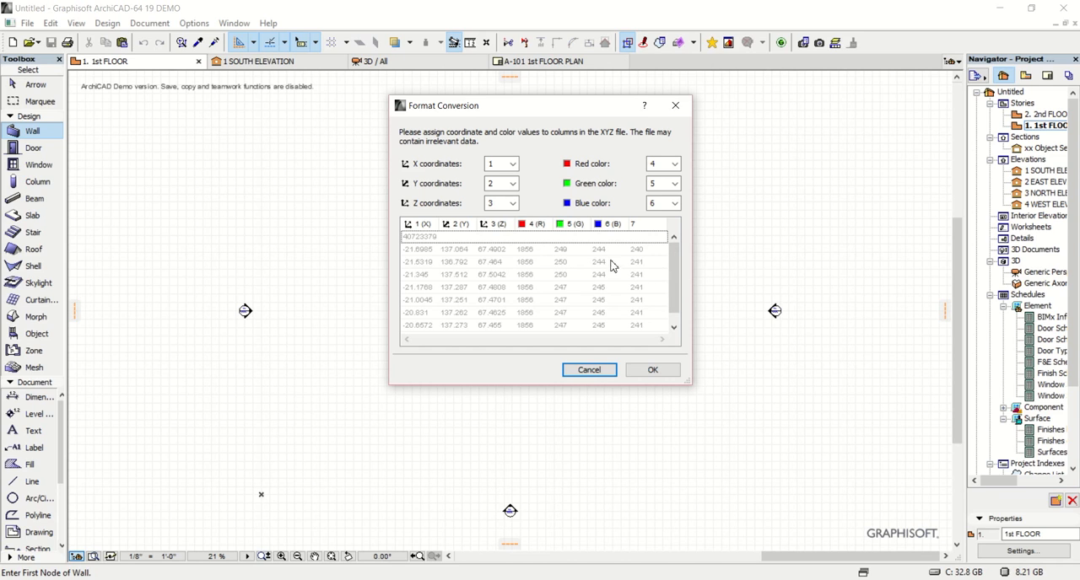
click(674, 163)
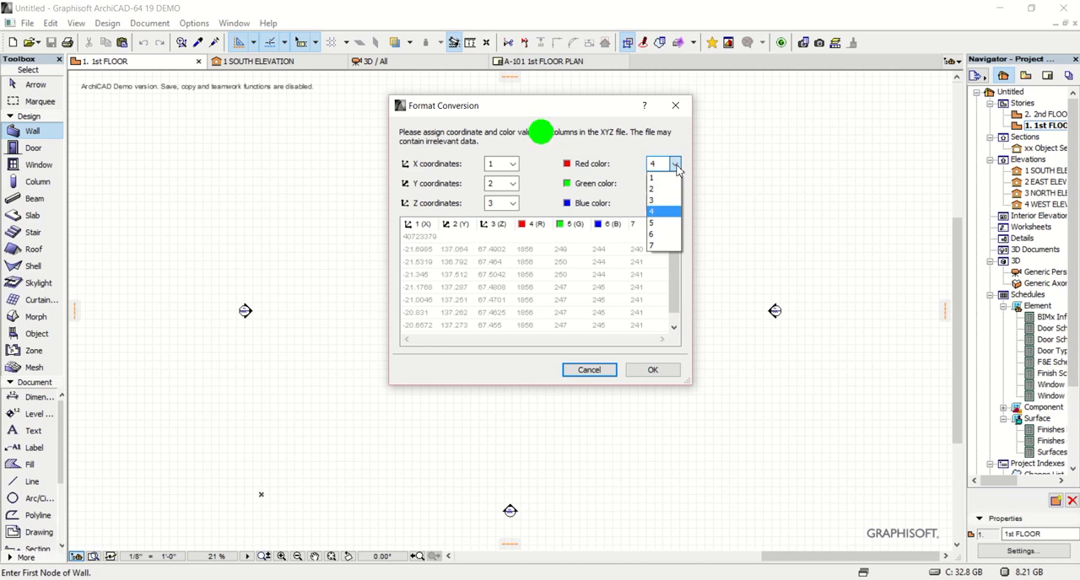
click(673, 183)
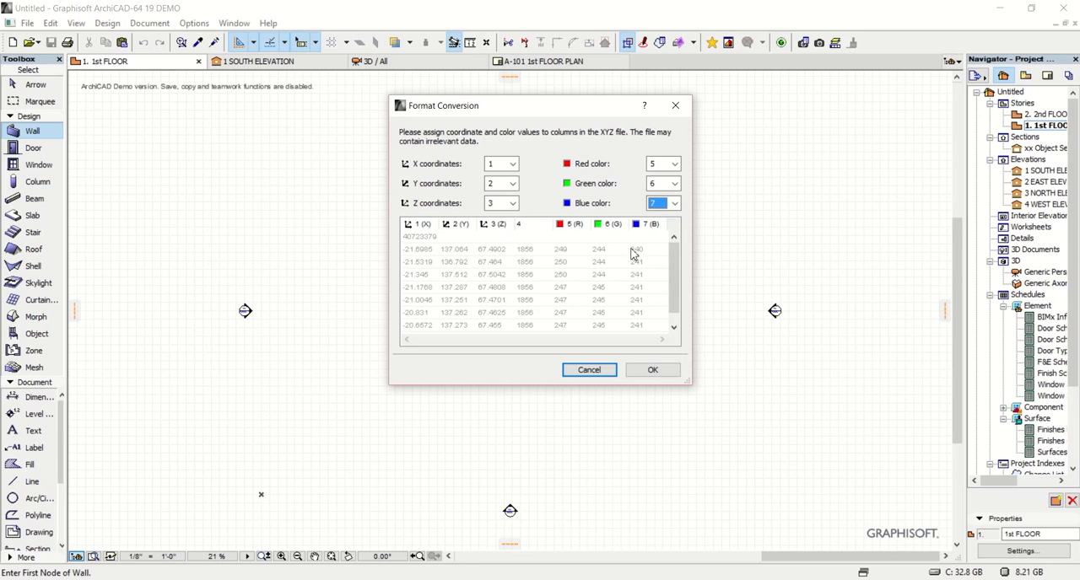
mouse_move(485, 240)
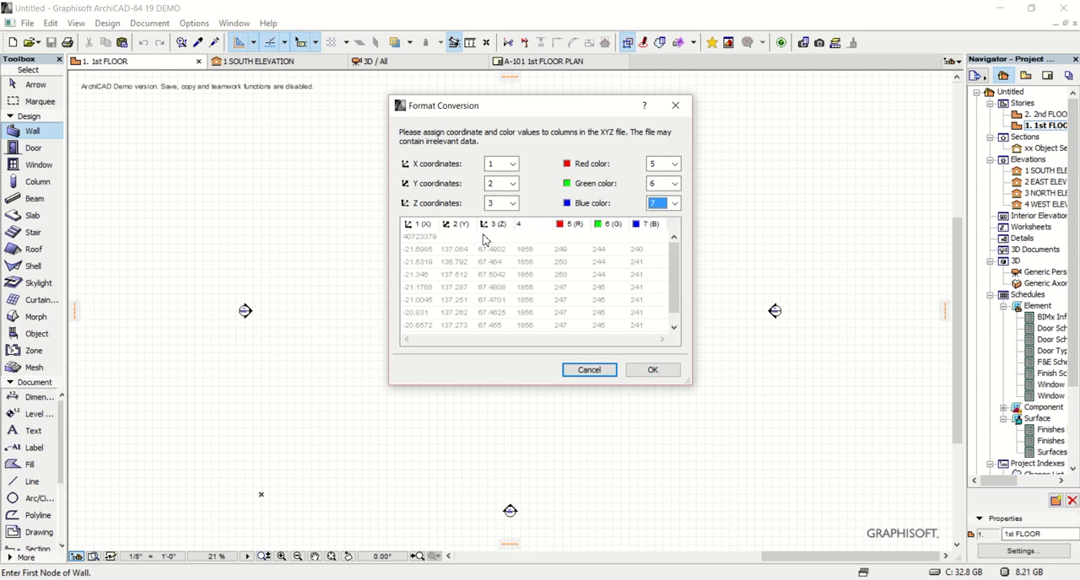
mouse_move(615, 246)
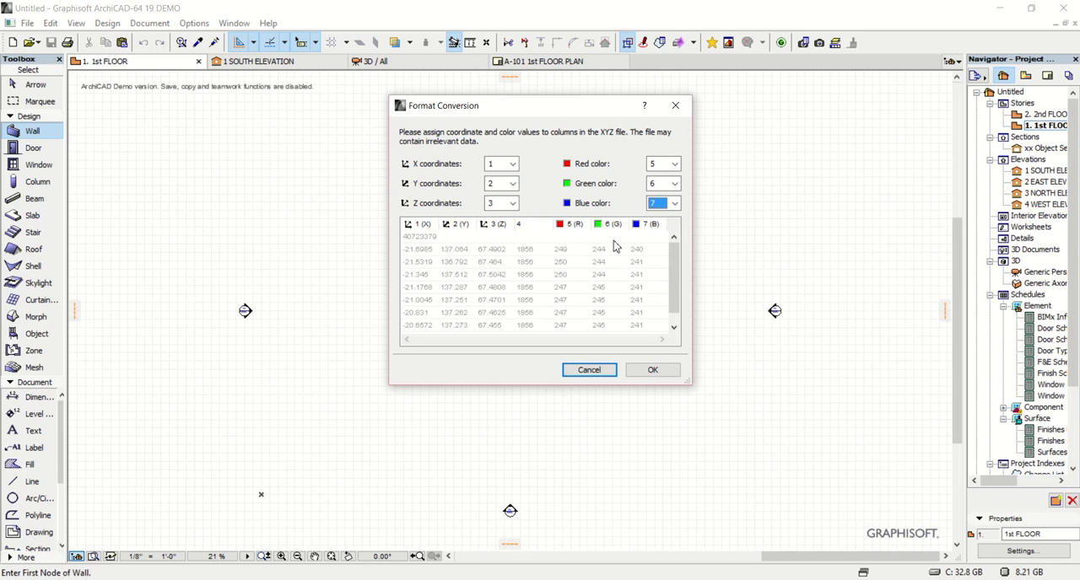
mouse_move(652, 363)
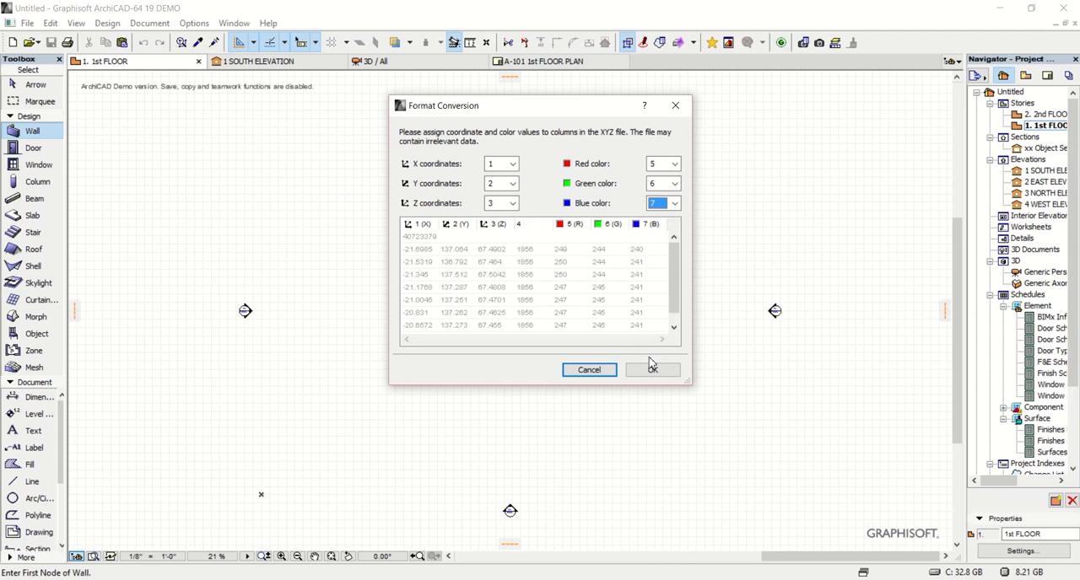
click(652, 369)
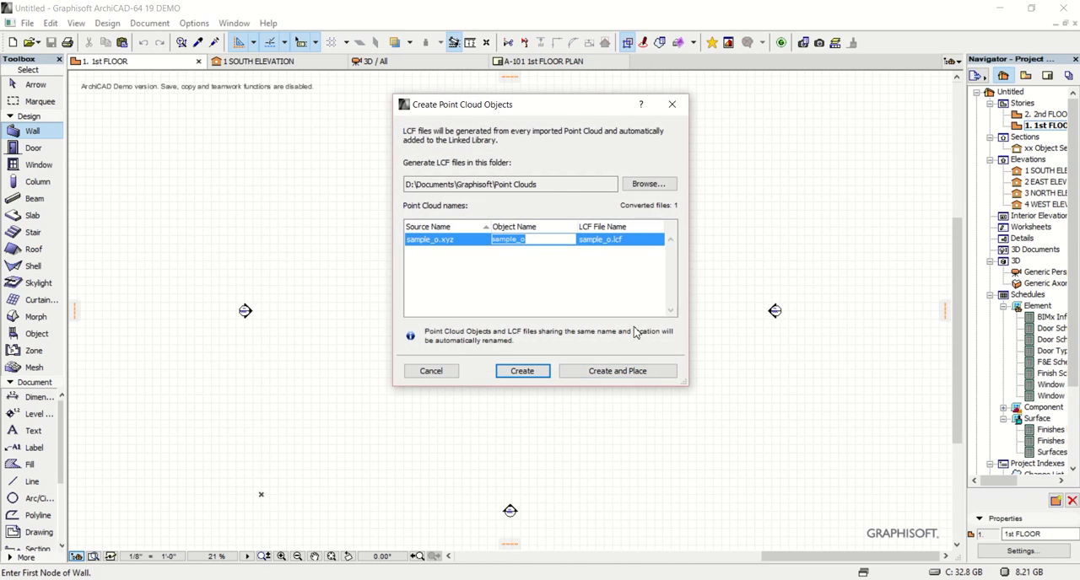
mouse_move(538, 294)
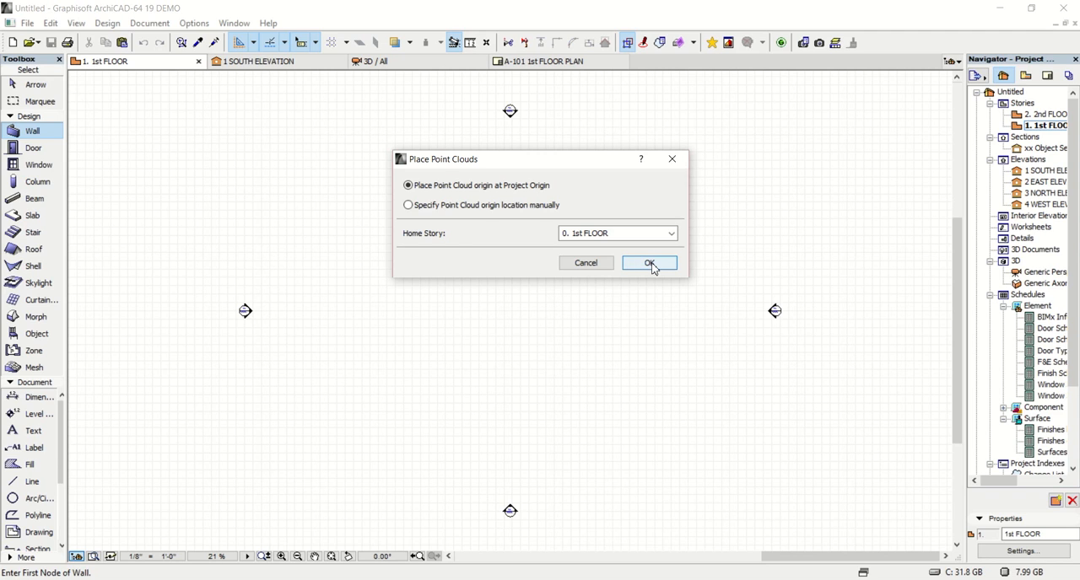
Place the sample_o point cloud at the project origin
click(648, 263)
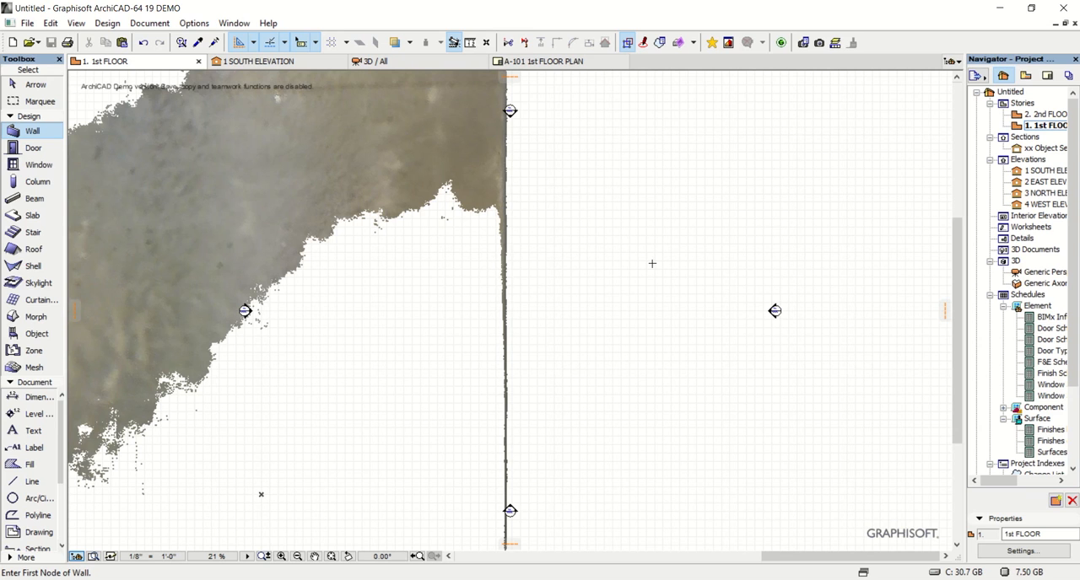
mouse_move(454, 252)
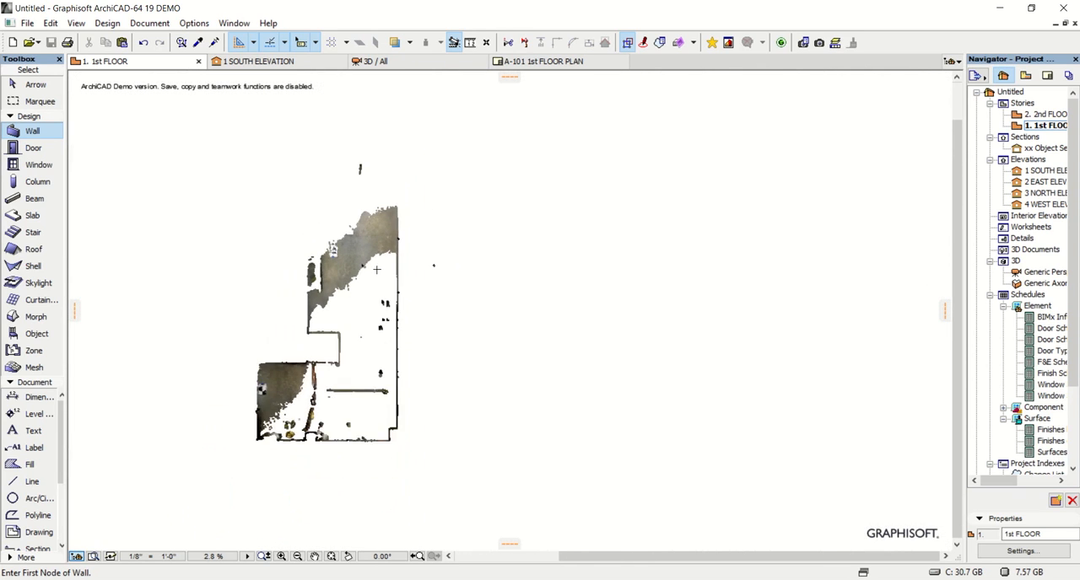
mouse_move(482, 241)
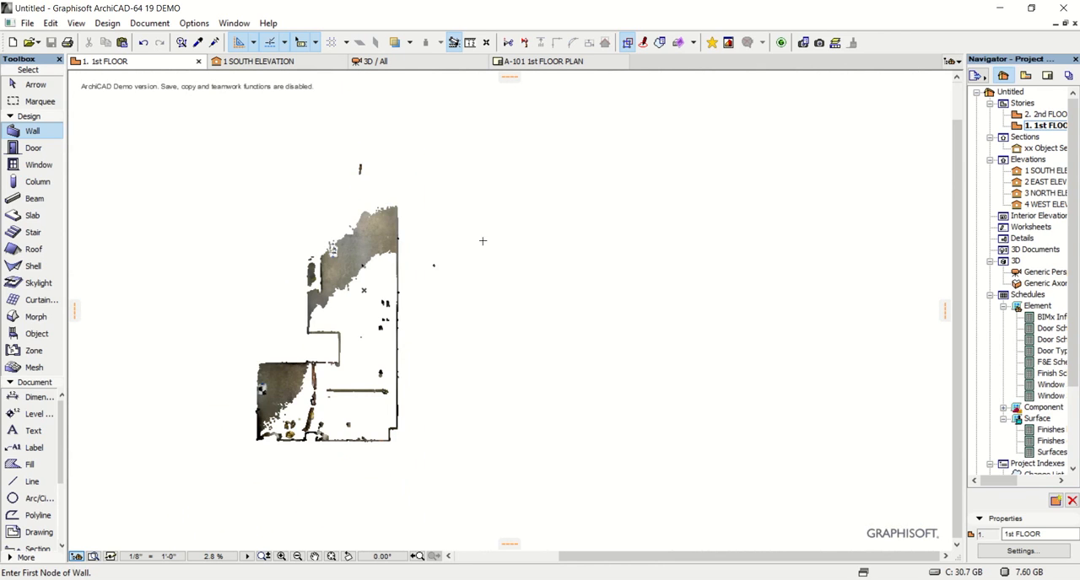
mouse_move(417, 67)
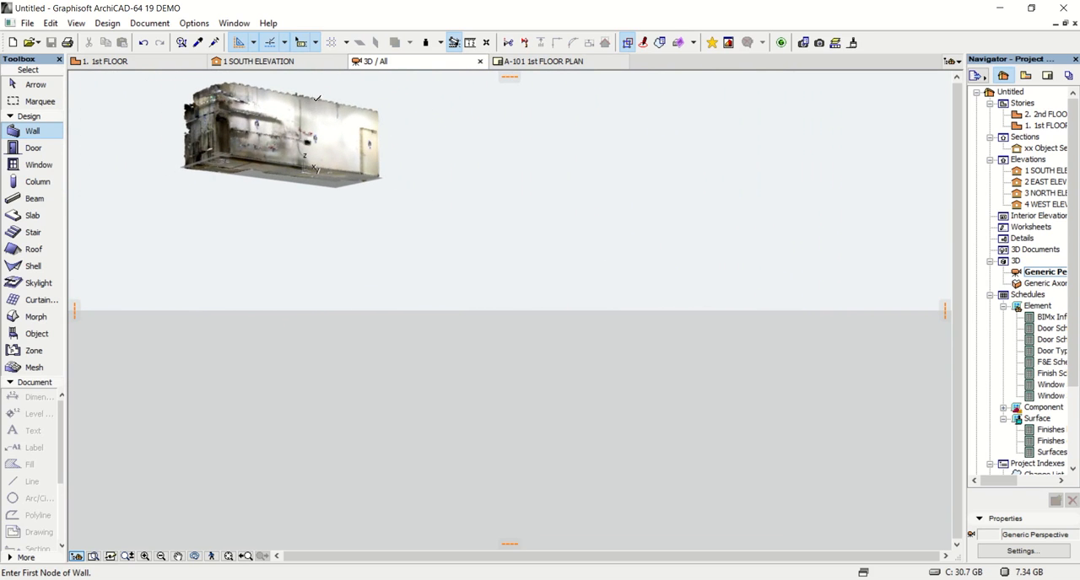
Orbit the 3D view around the scanned room for a closer look
click(84, 23)
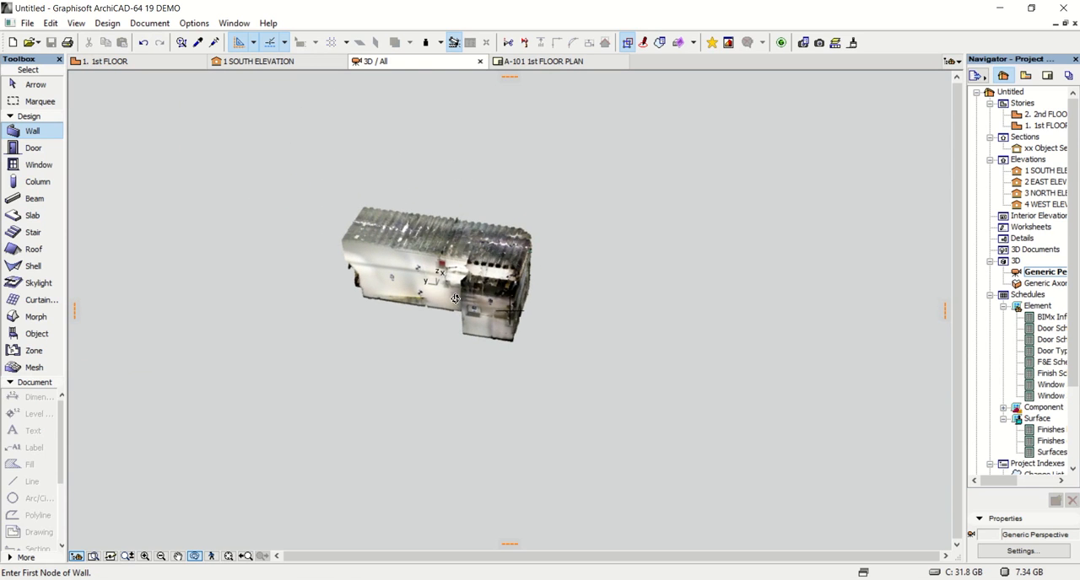
drag(455, 300, 490, 266)
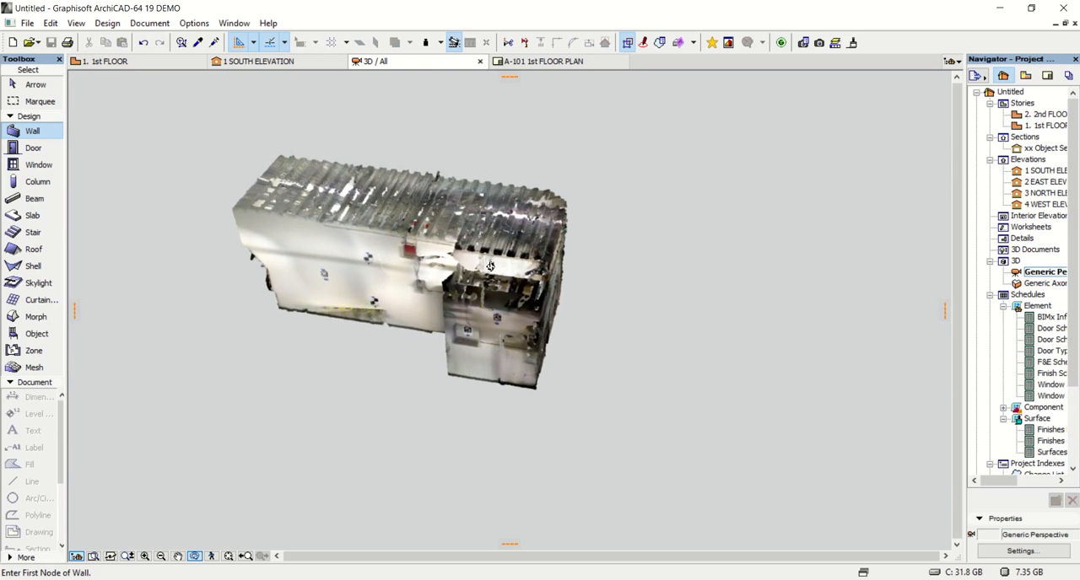
drag(490, 265, 450, 278)
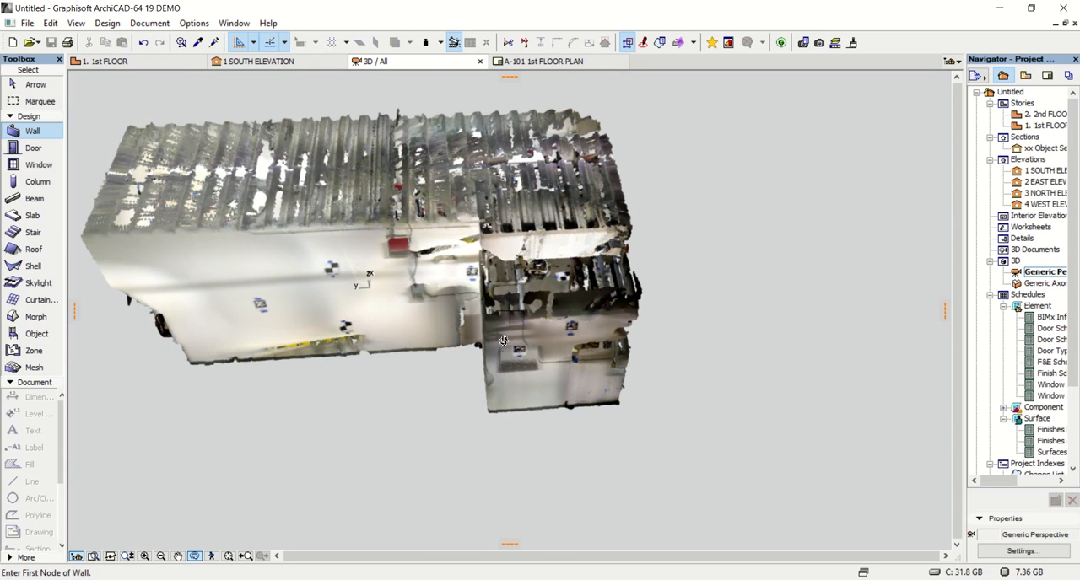
mouse_move(307, 191)
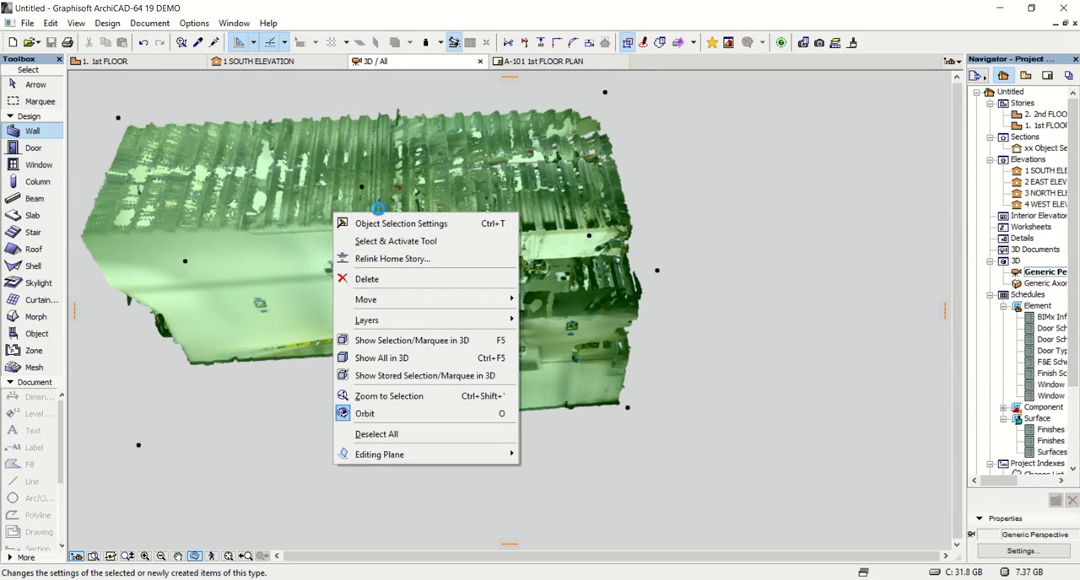
mouse_move(414, 223)
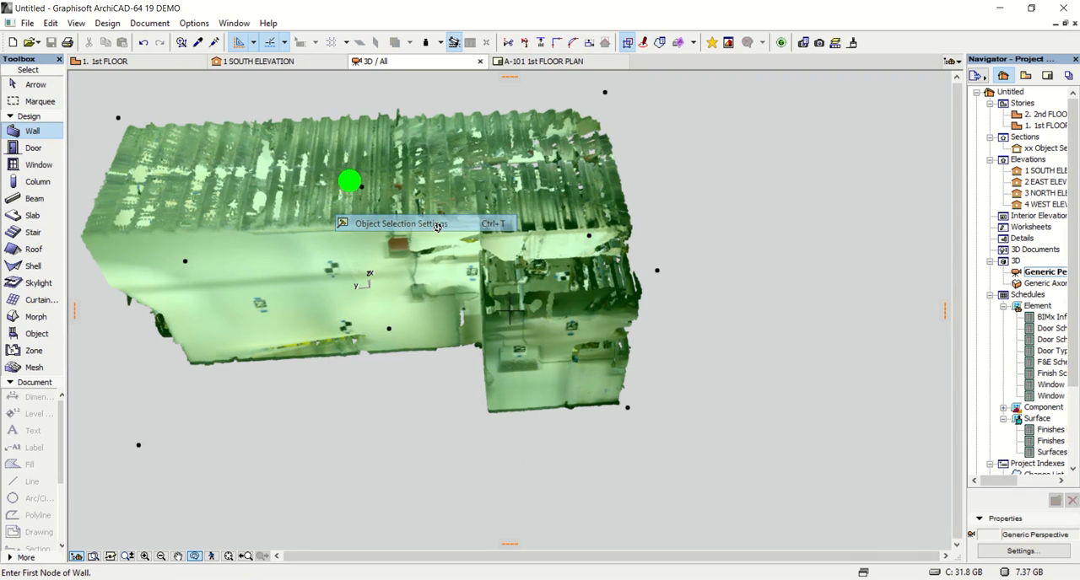
Open Object Selection Settings for the selected sample_o point cloud
click(405, 225)
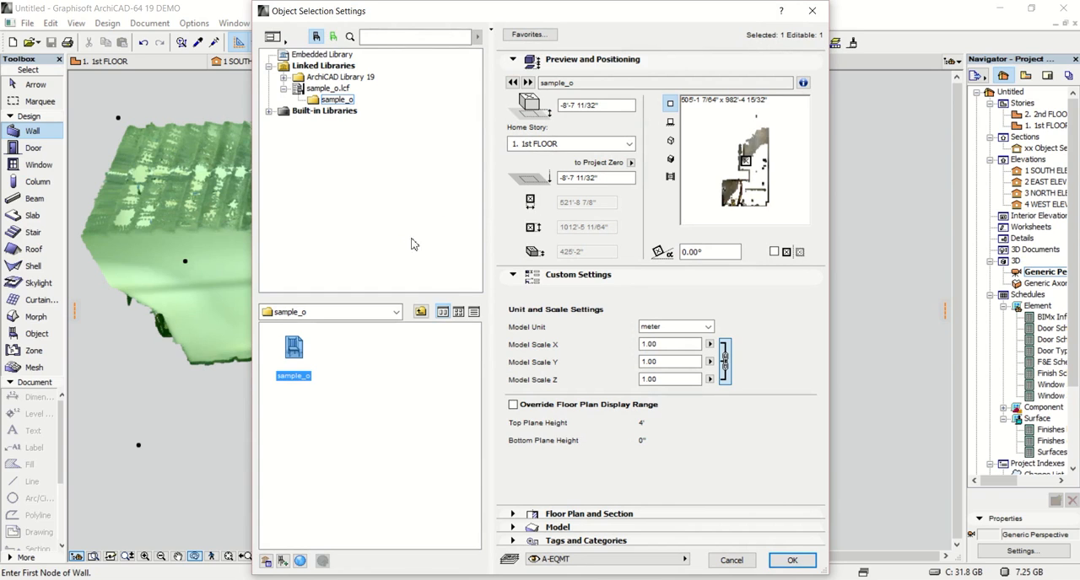
mouse_move(629, 264)
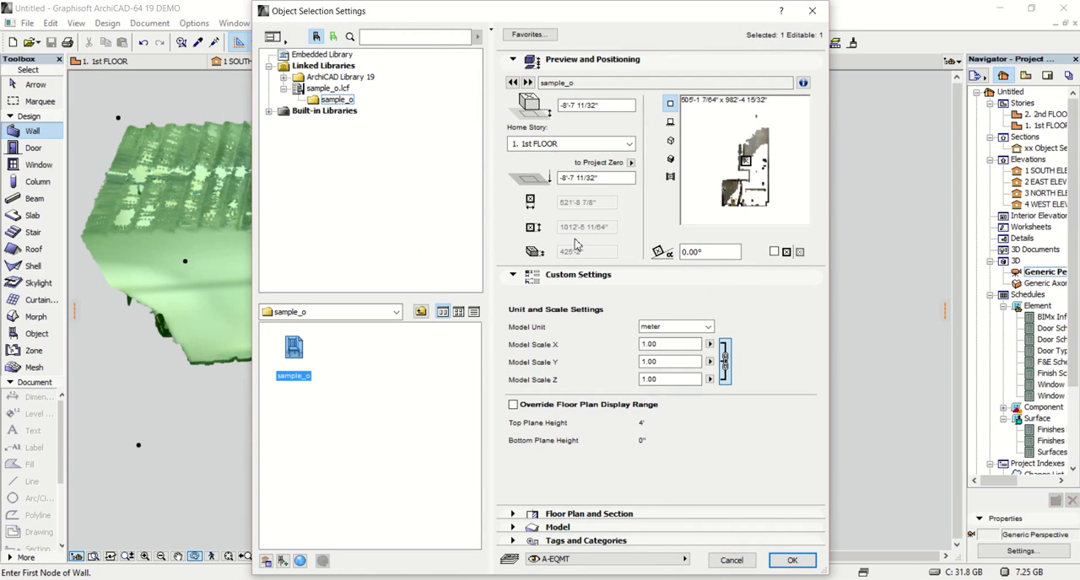
mouse_move(575, 255)
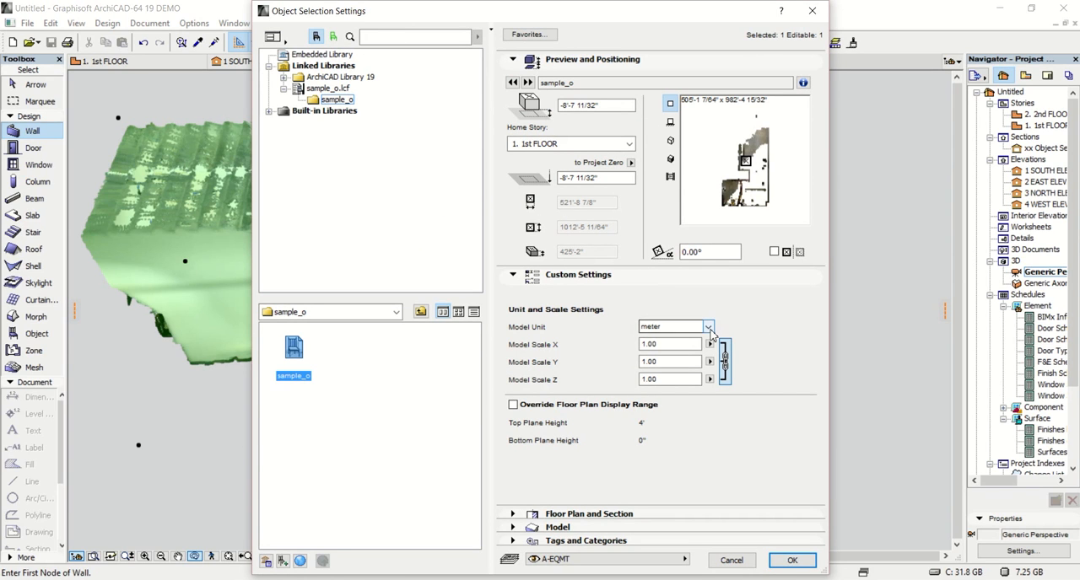
Change the sample_o point cloud's Model Unit from meter to inch and confirm
click(705, 327)
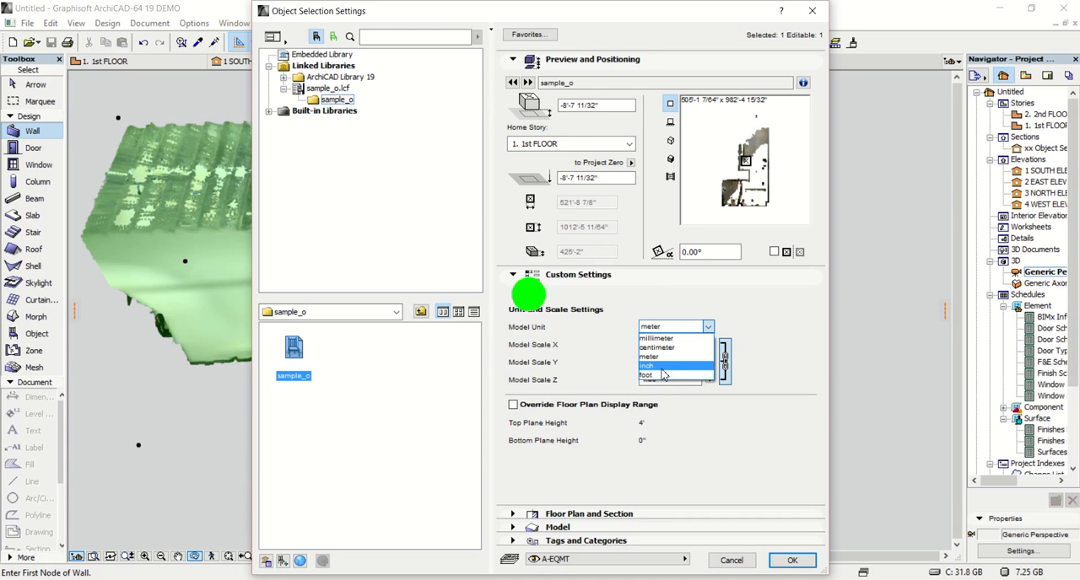
click(668, 365)
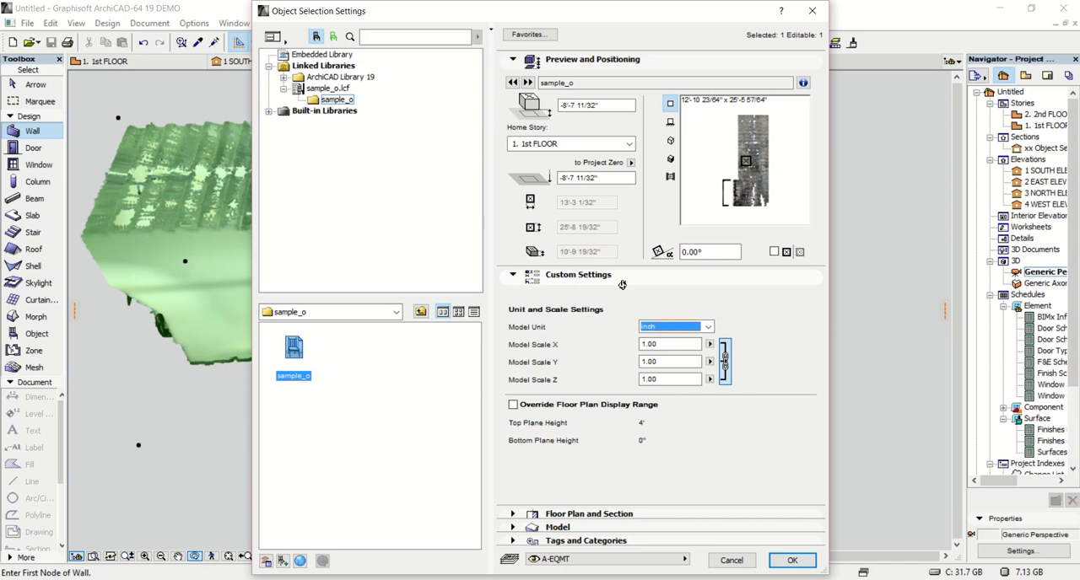
click(795, 560)
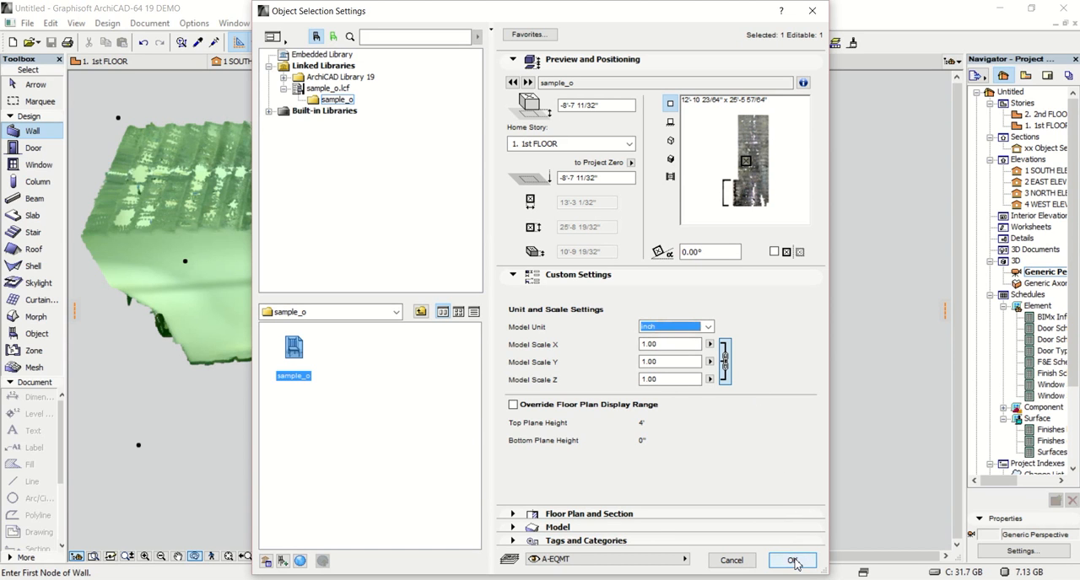
click(794, 561)
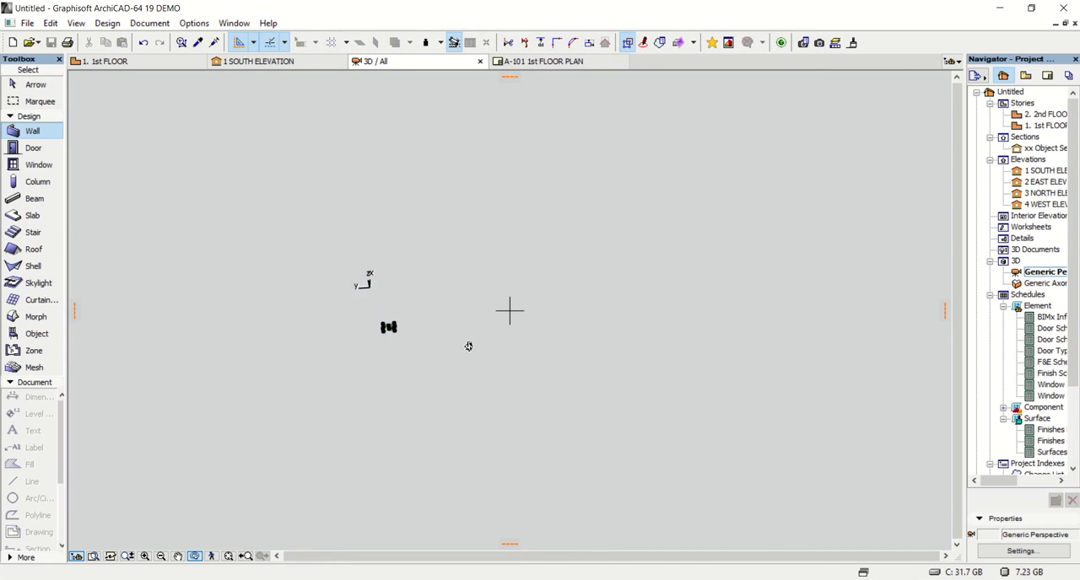